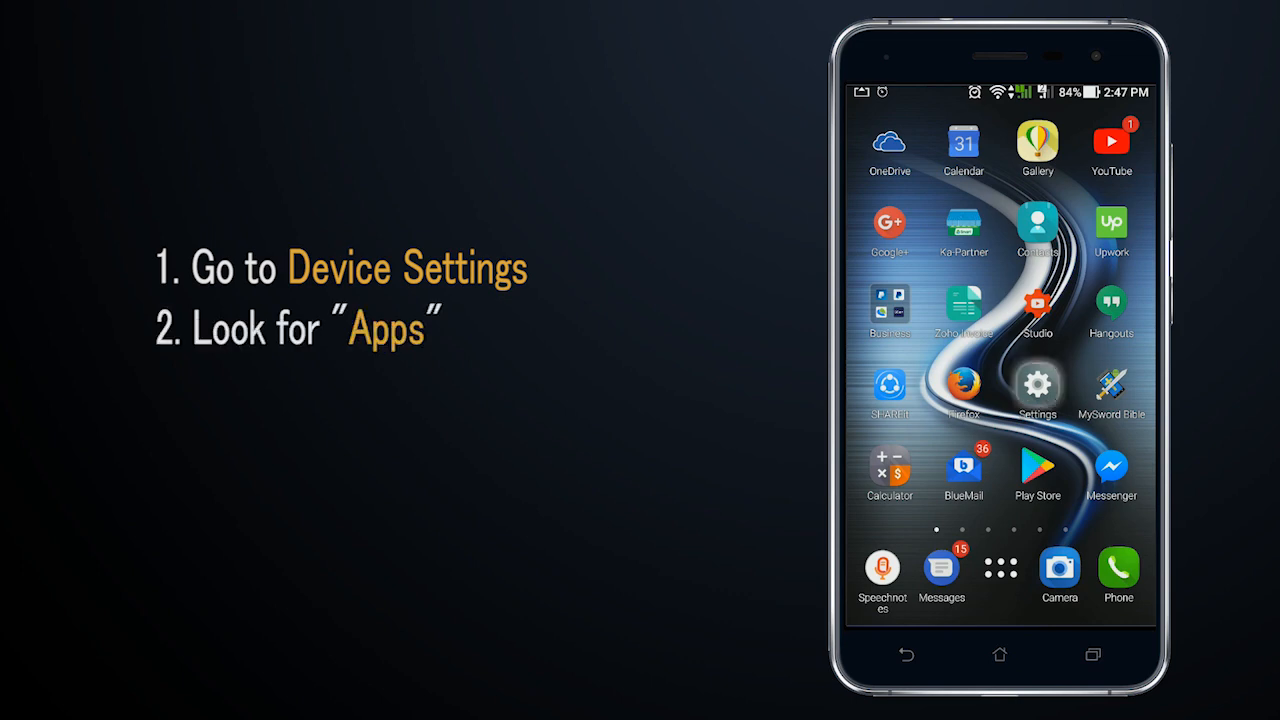
- From the home screen reach Settings > Apps and browse the full list of installed apps
left_click(1037, 388)
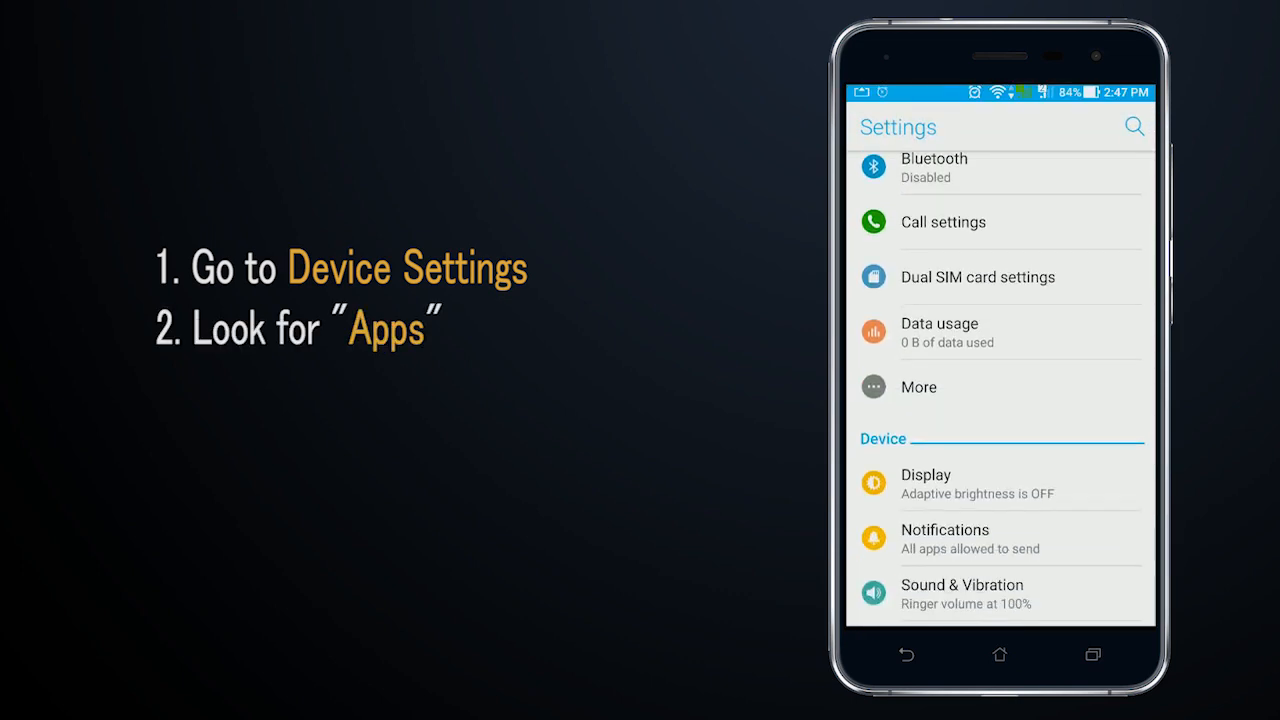
scroll("down", 3)
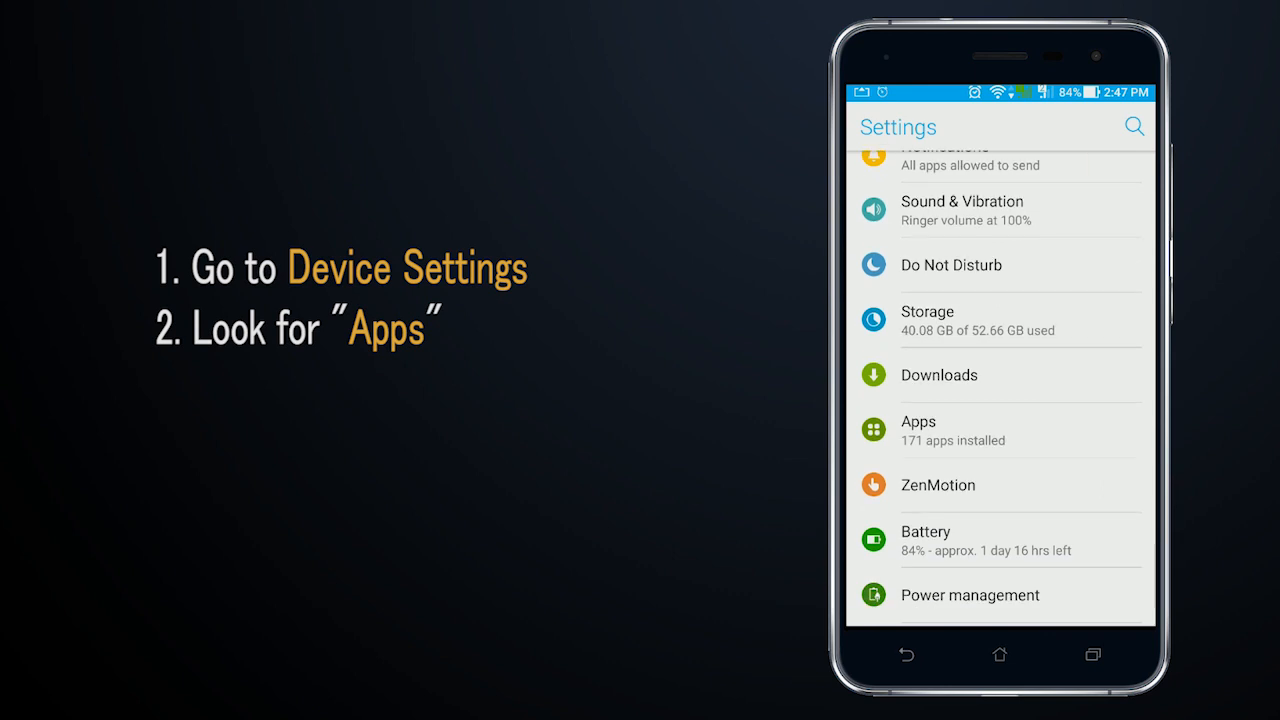
left_click(999, 430)
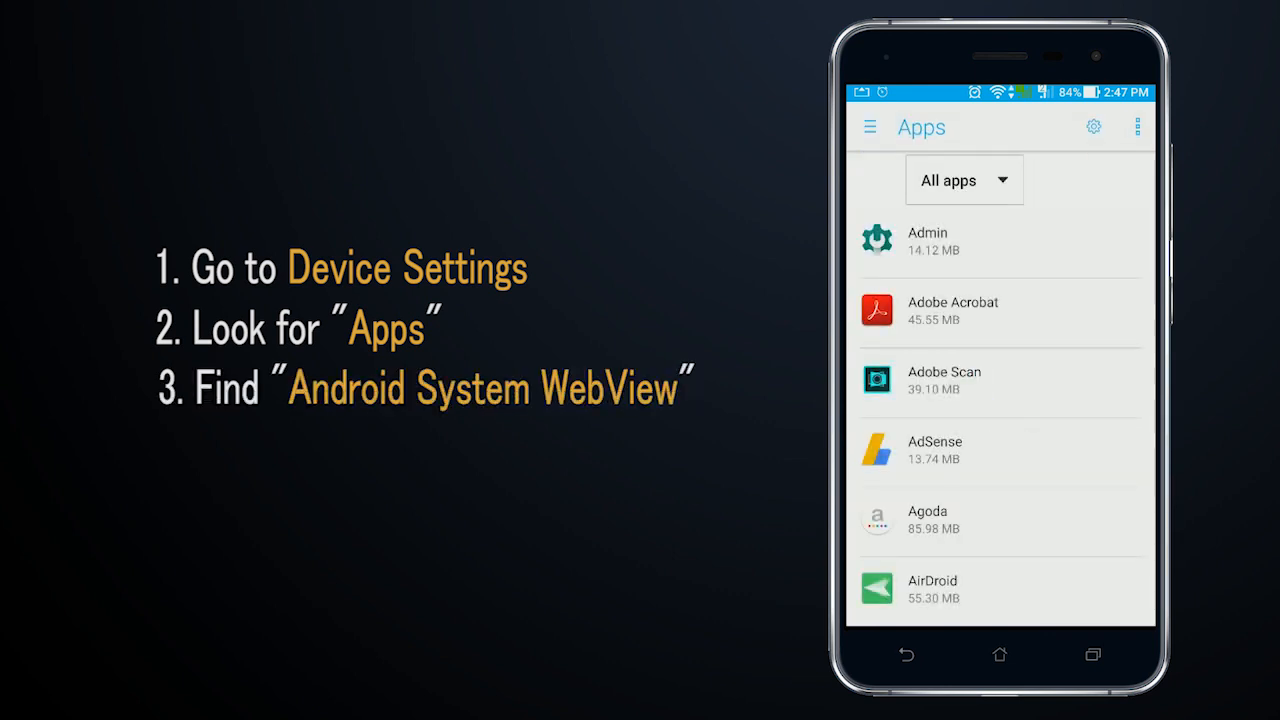
scroll("down", 3)
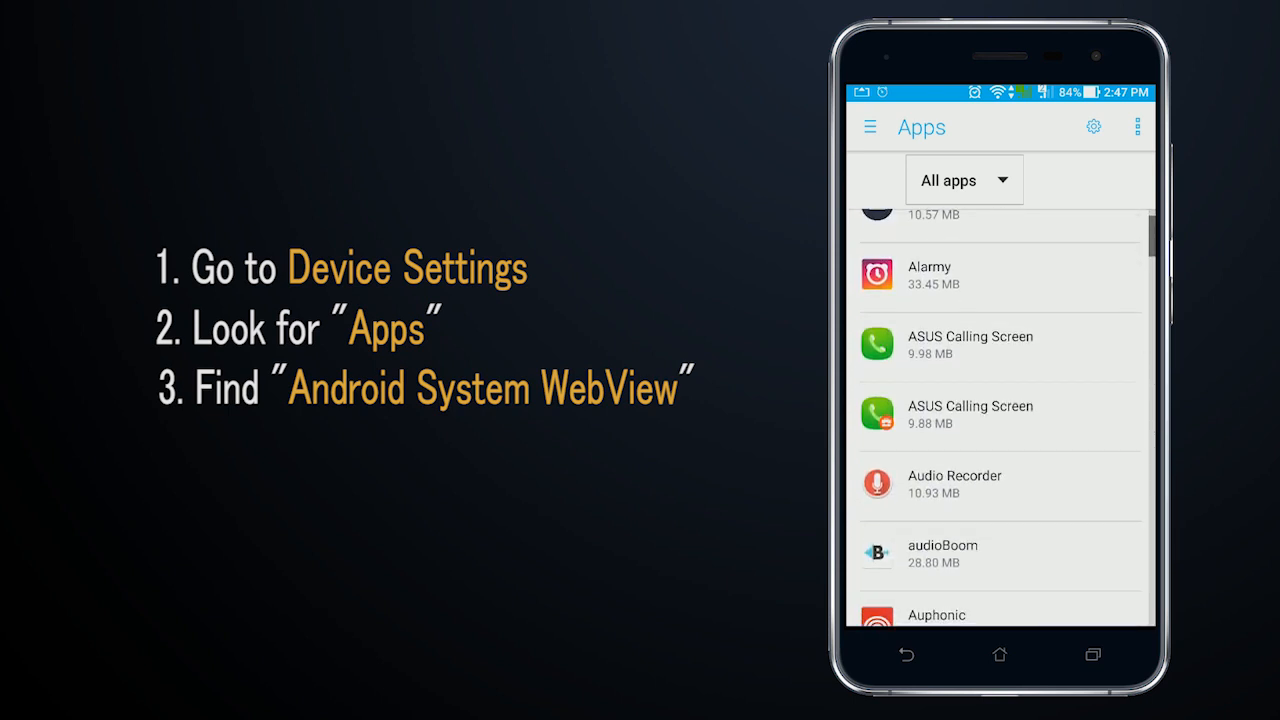
scroll("down", 3)
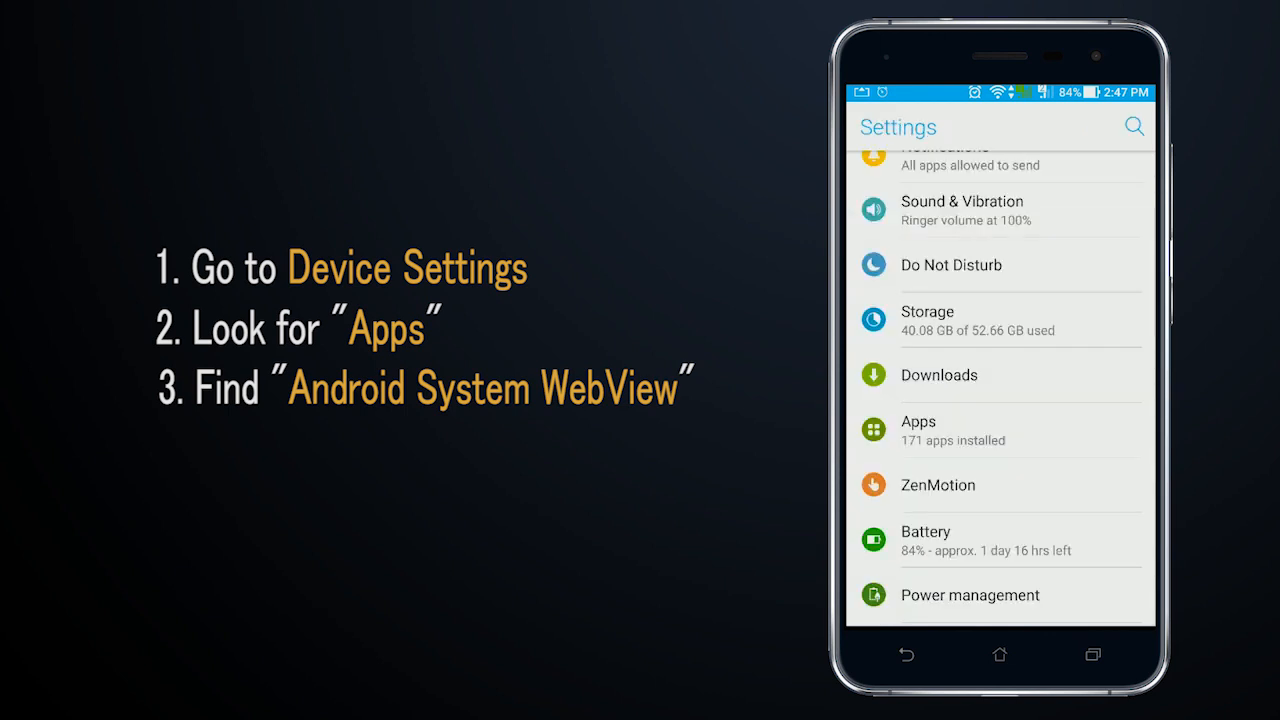
left_click(918, 430)
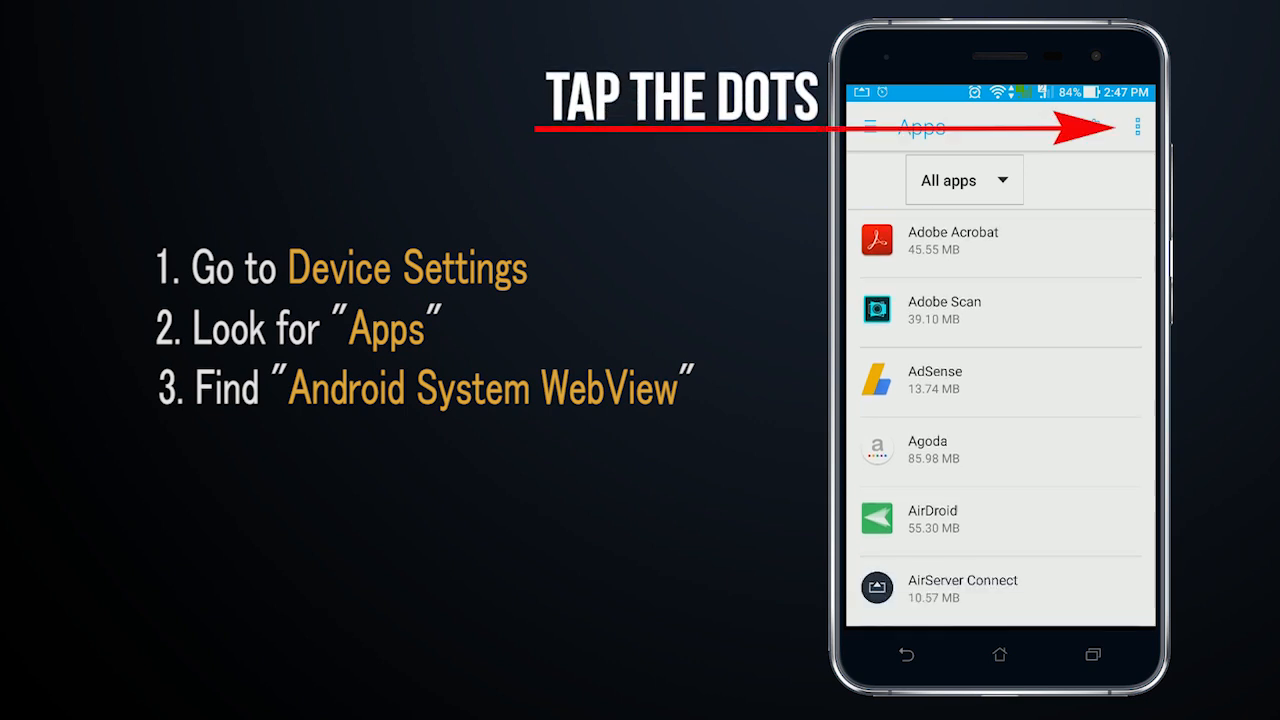
scroll("down", 3)
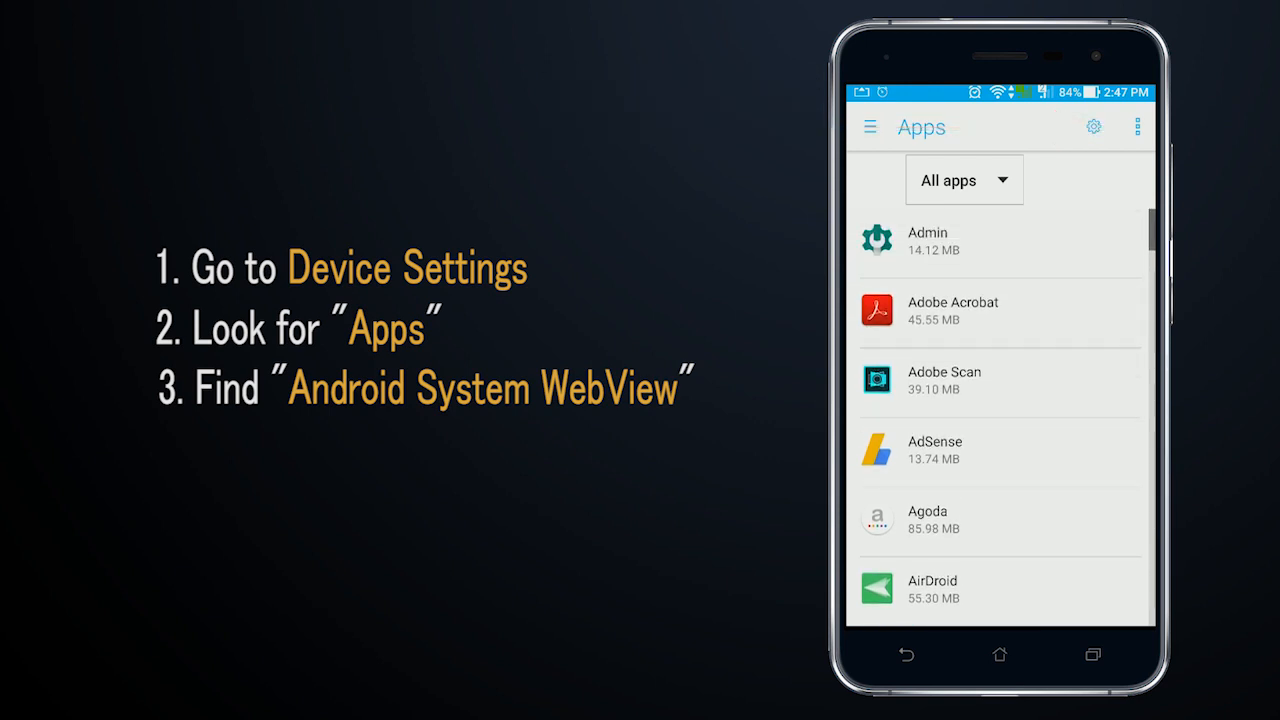
- Enable Show system in the app list and scroll to the two Android System WebView entries marked Disabled
left_click(1137, 126)
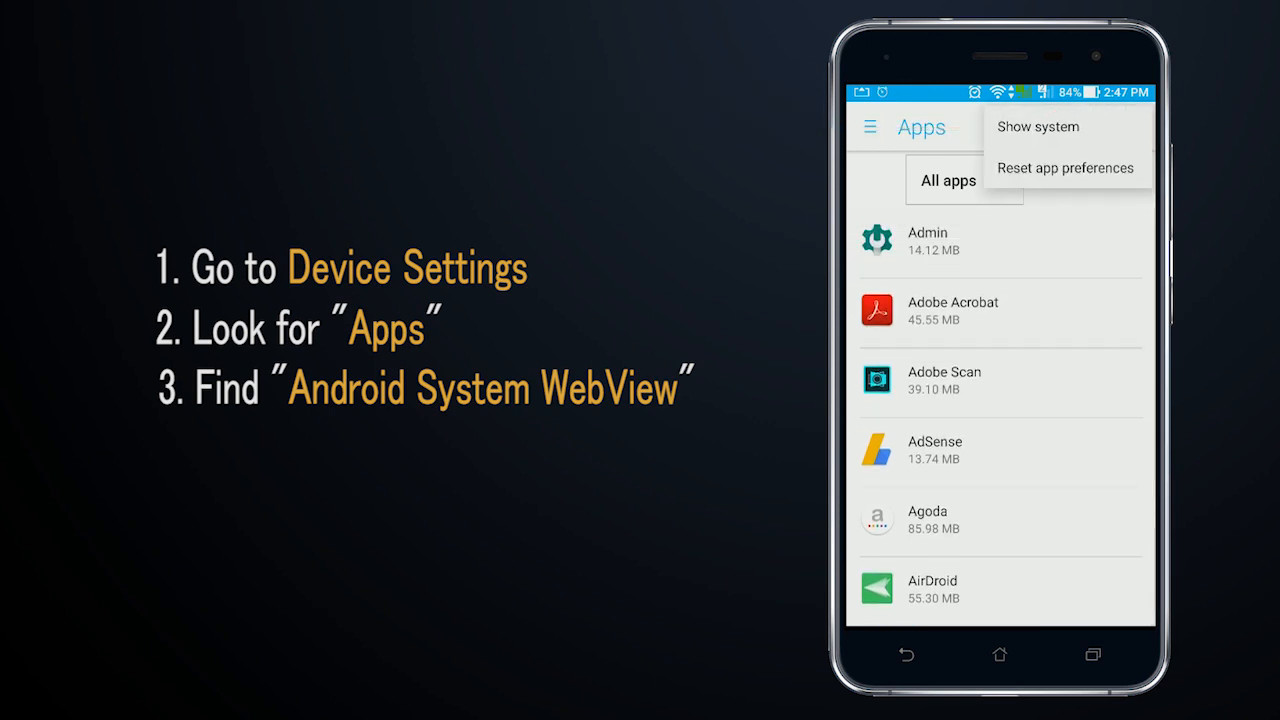
left_click(1037, 126)
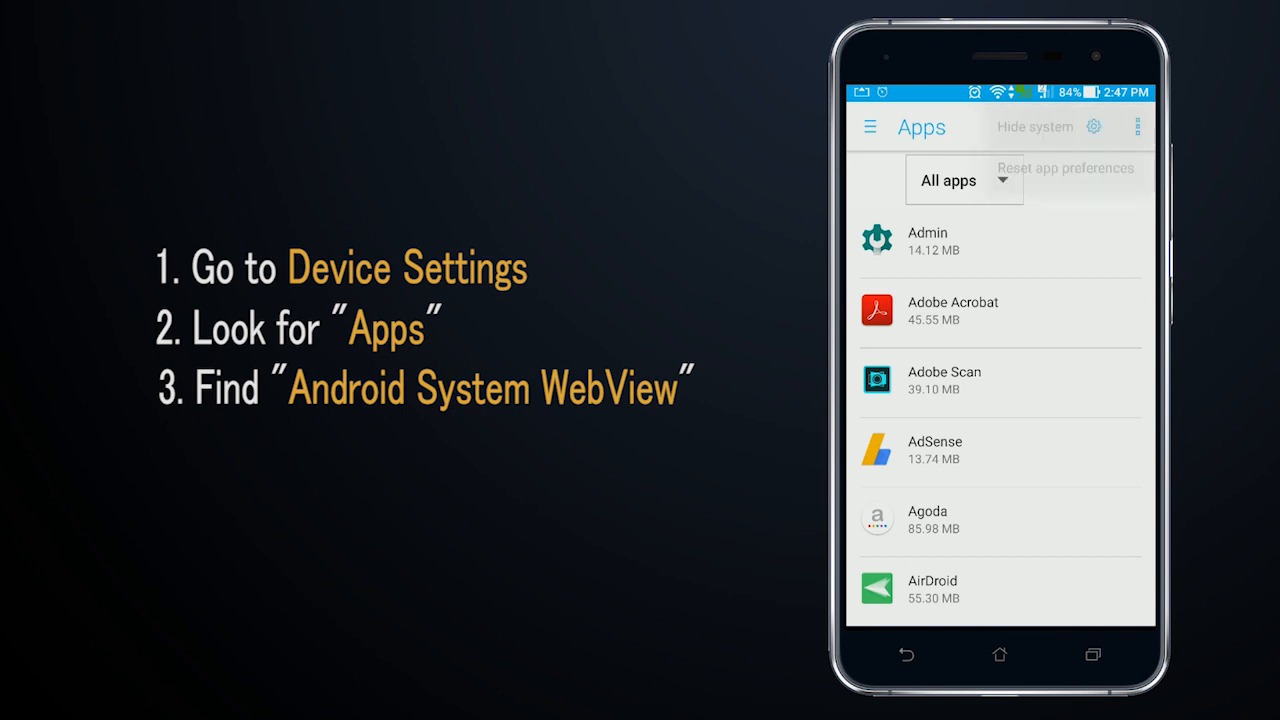
left_click(1136, 126)
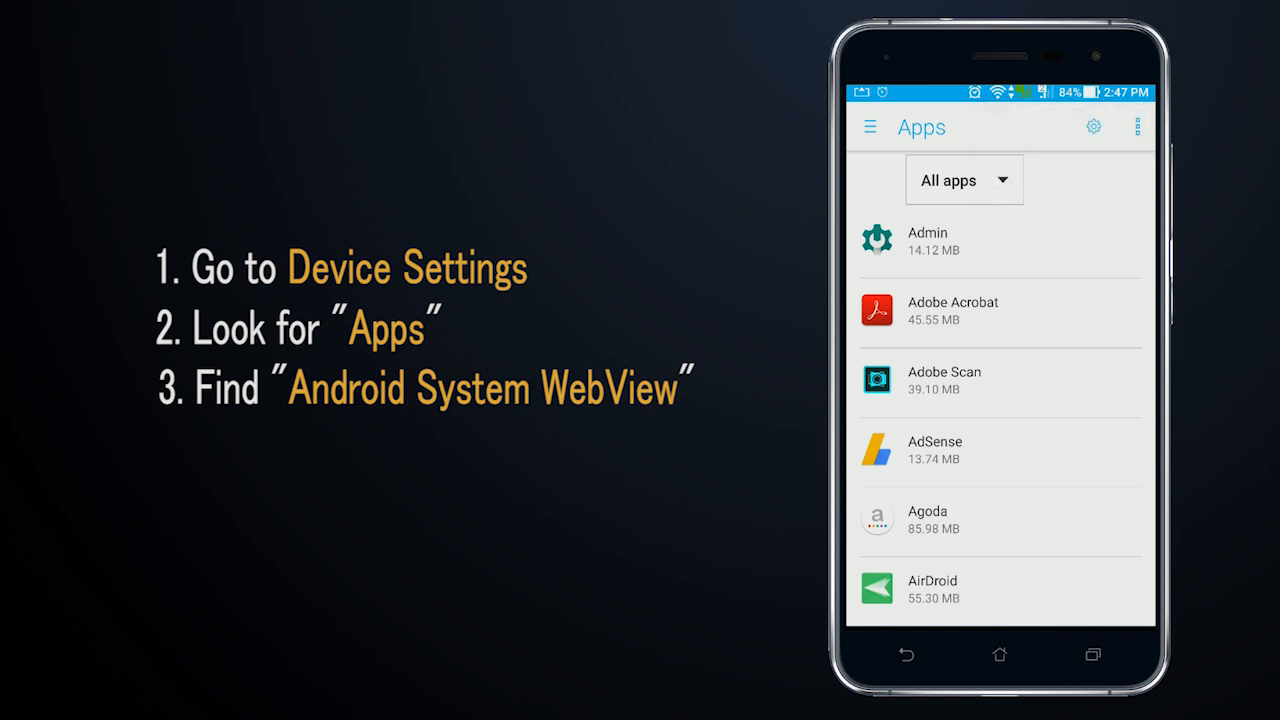
scroll("down", 3)
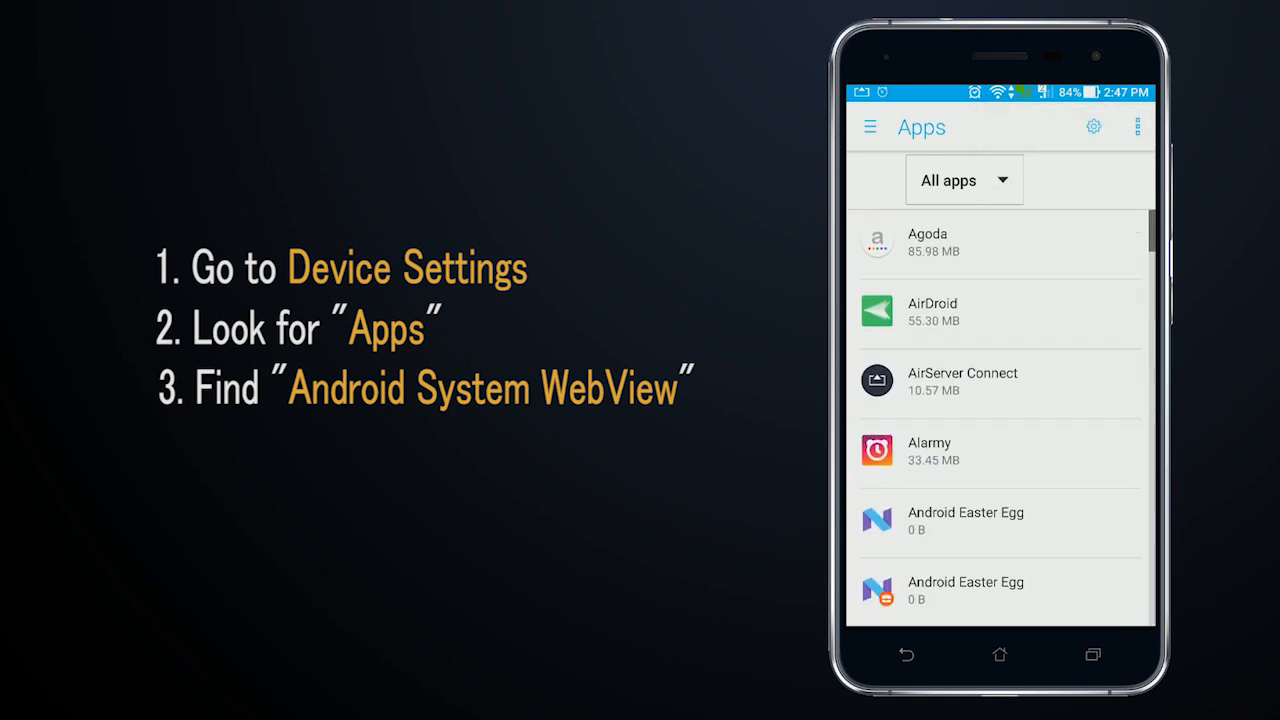
scroll("down", 3)
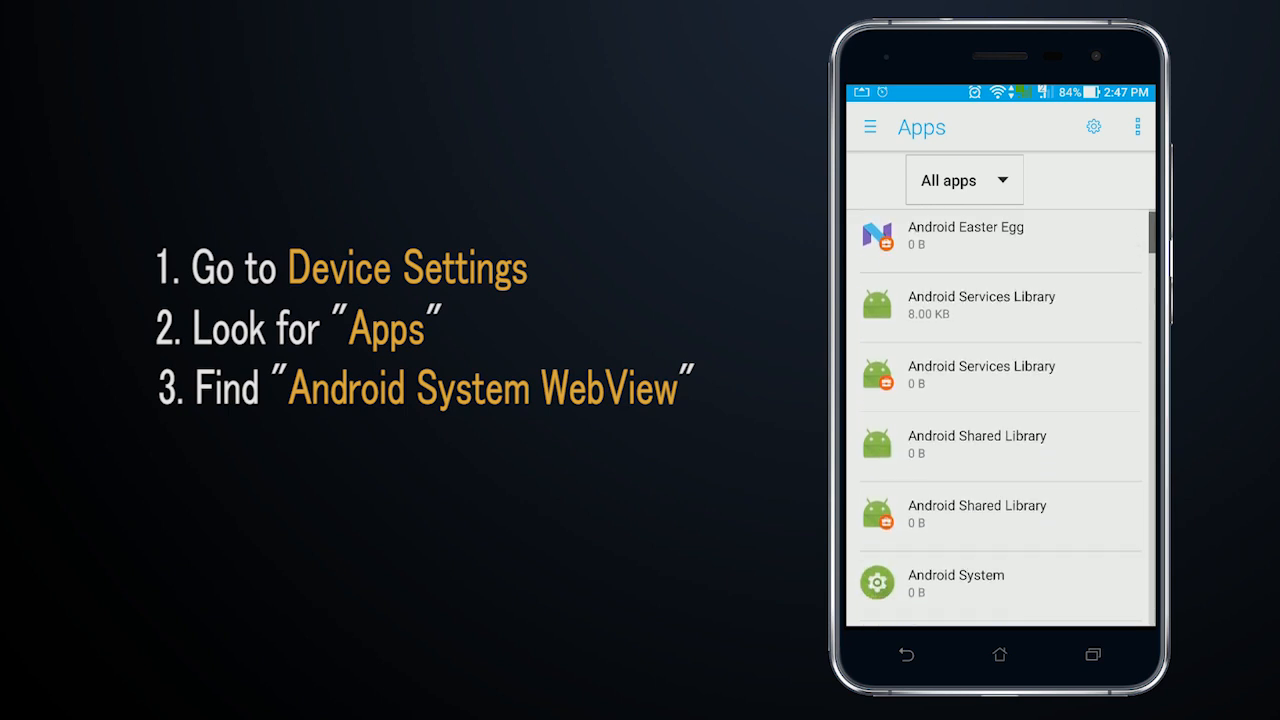
scroll("down", 3)
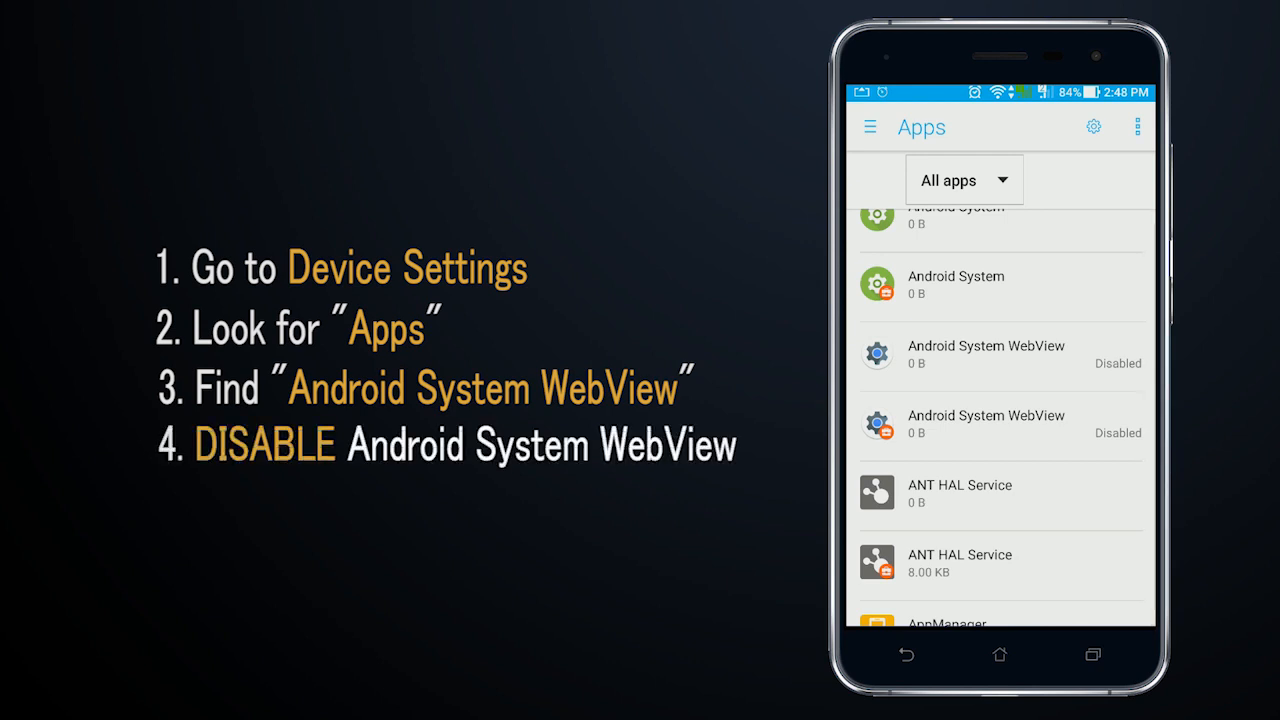
- View Android System WebView's App info confirming it is disabled, then return to the home screen
left_click(985, 355)
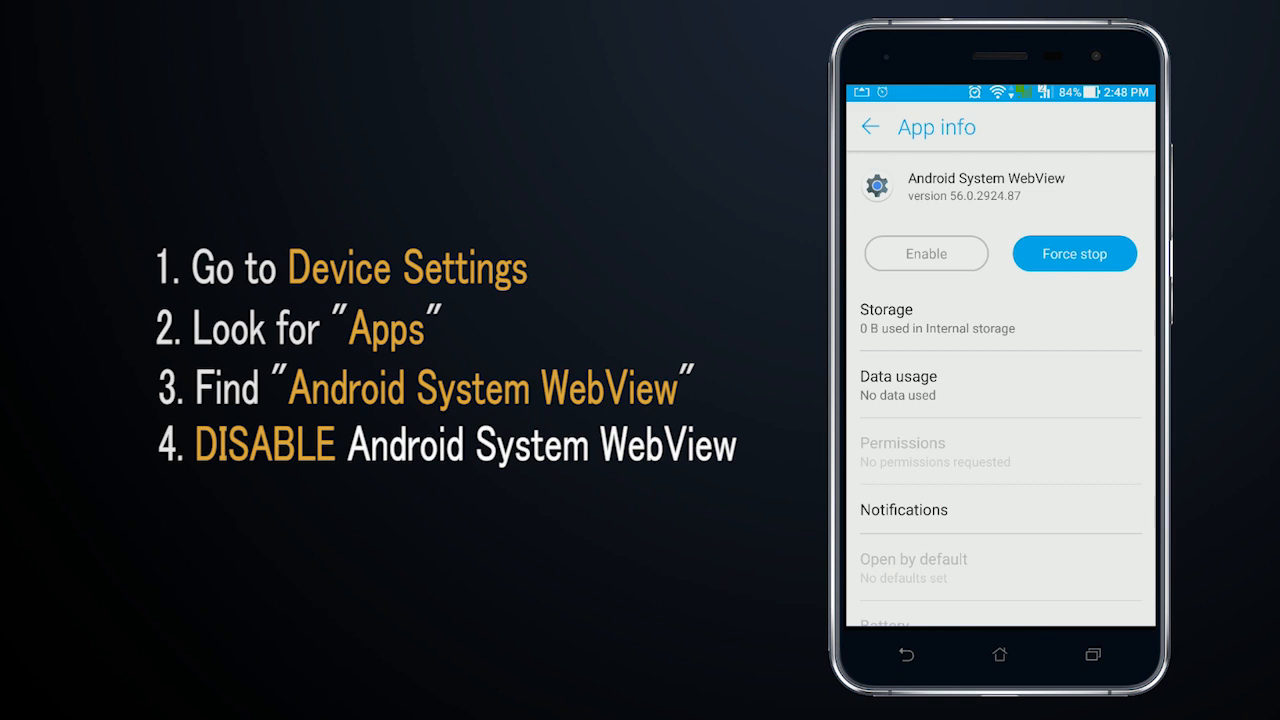
left_click(869, 127)
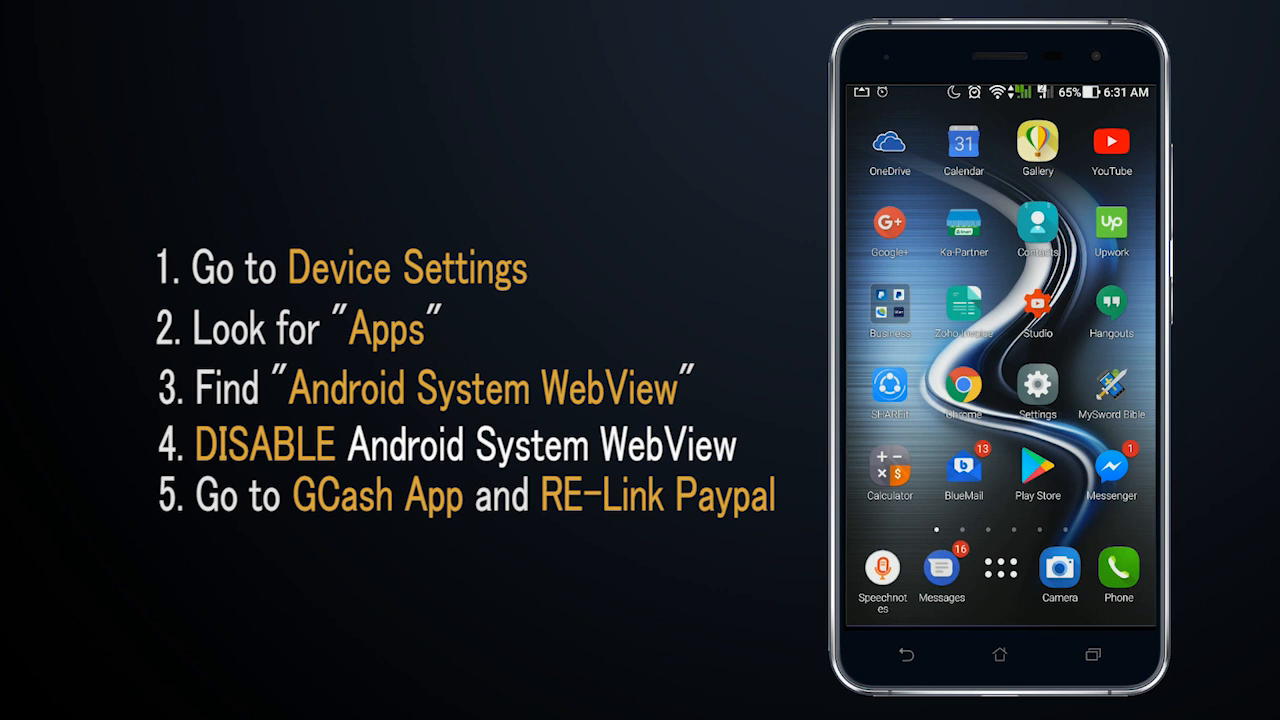
- Launch GCash from the payment apps folder and log in with the 4-digit MPIN
left_click(889, 305)
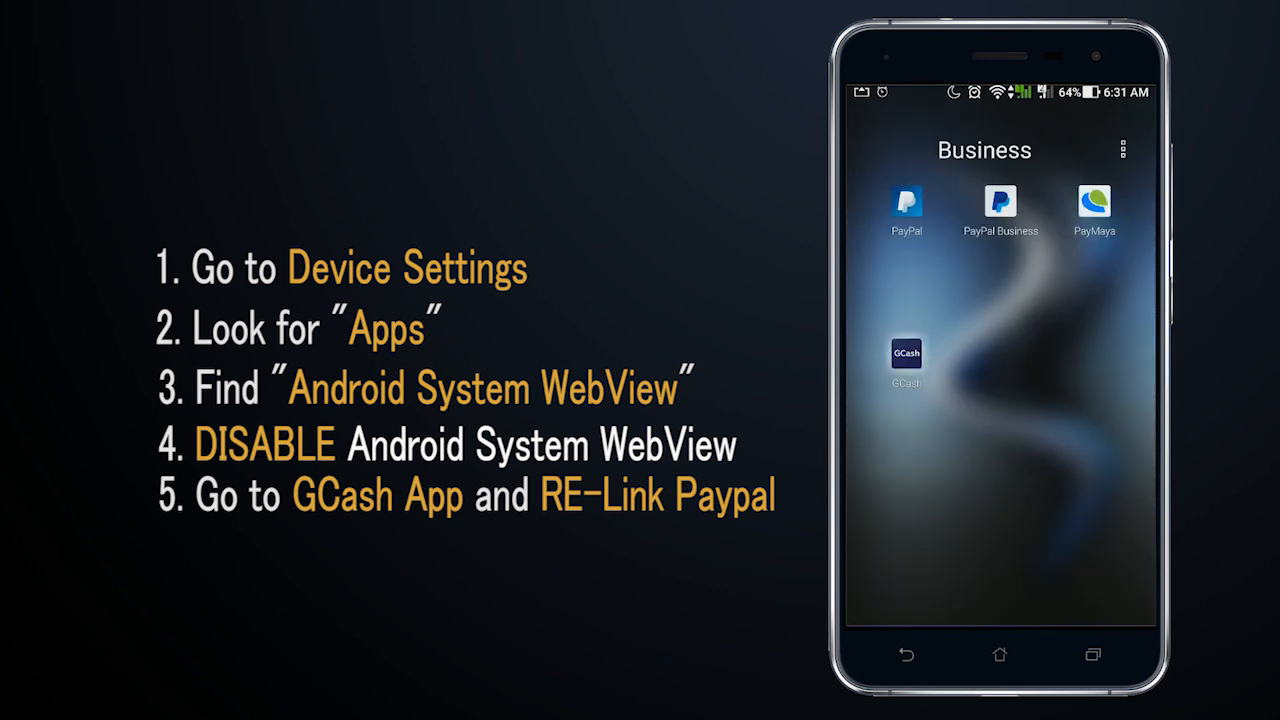
left_click(905, 355)
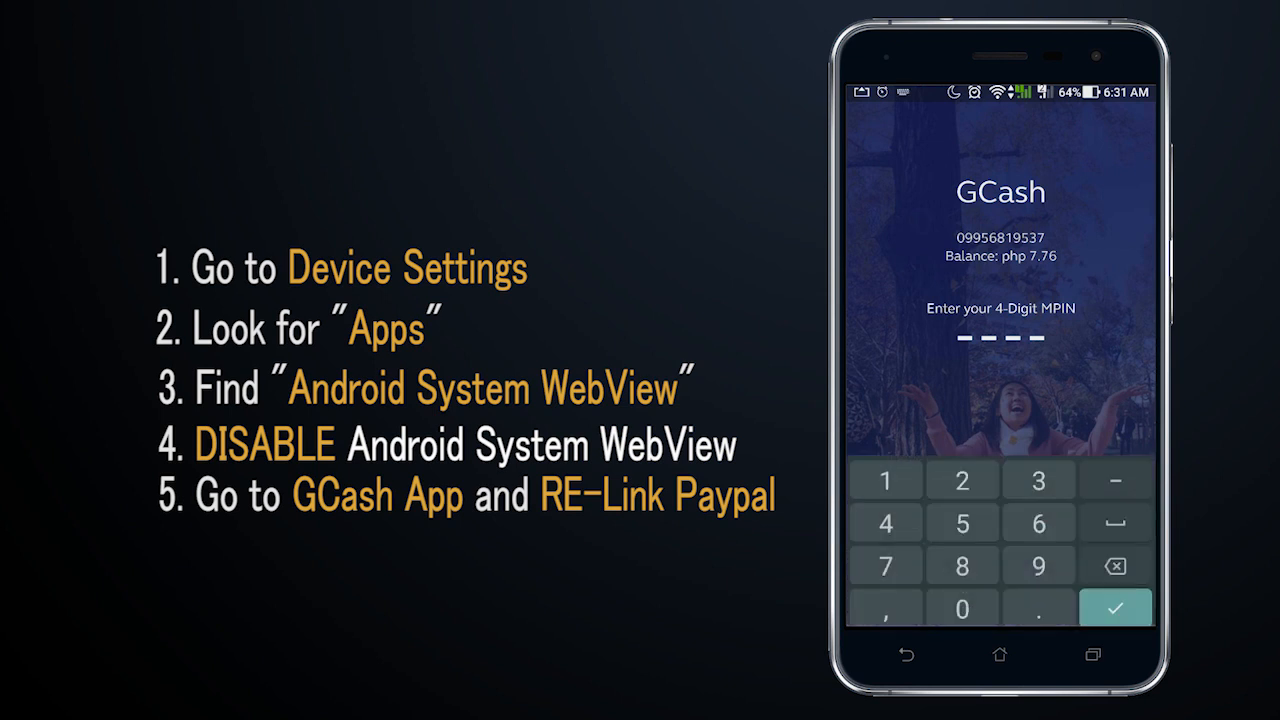
left_click(962, 566)
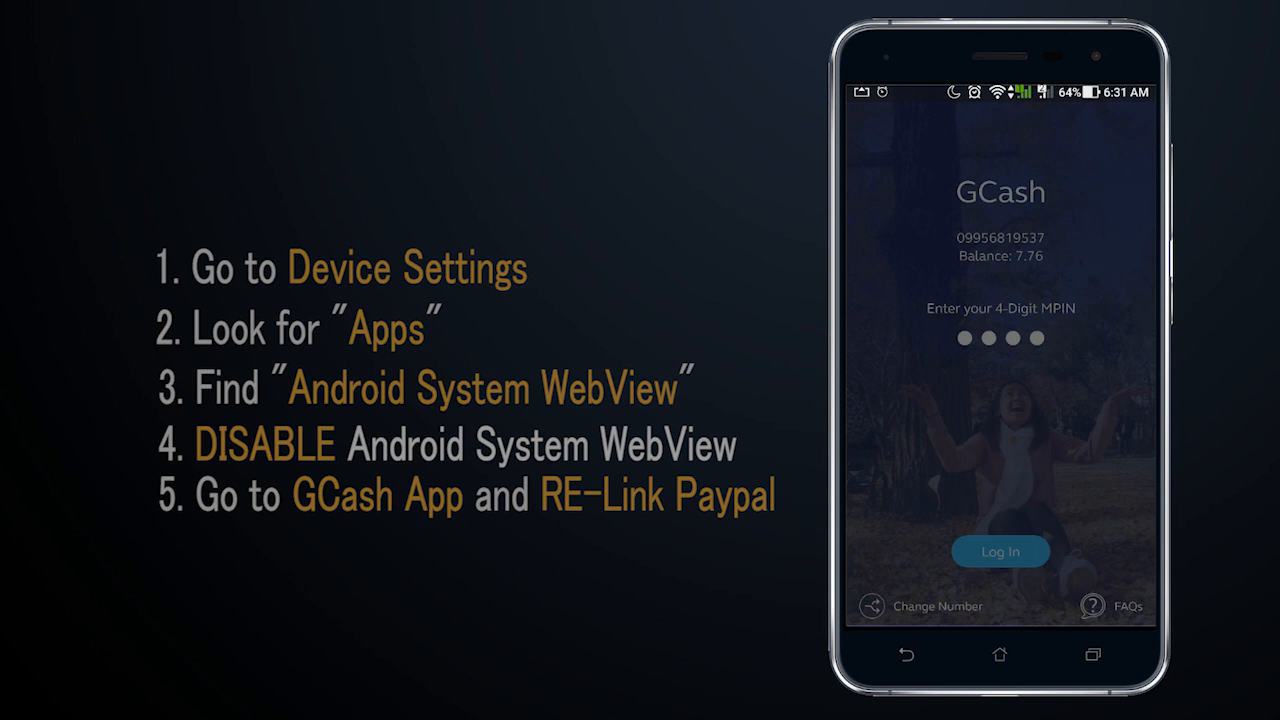
left_click(999, 551)
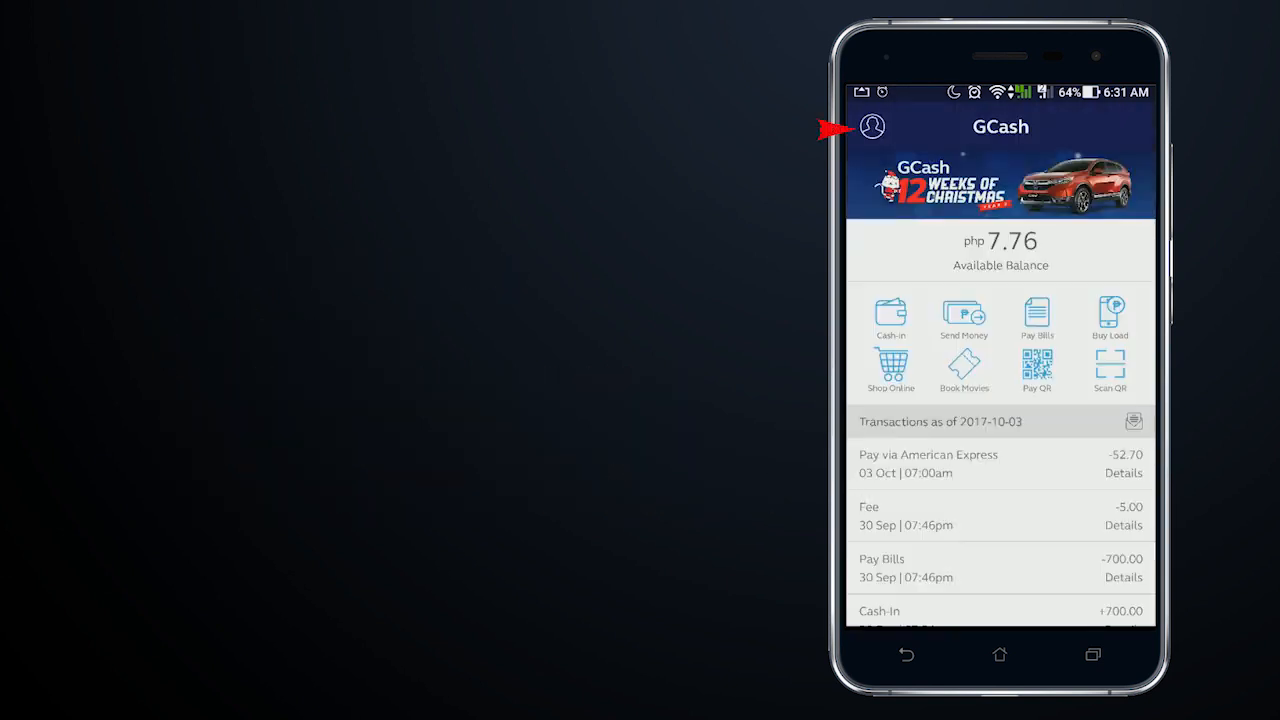
left_click(872, 126)
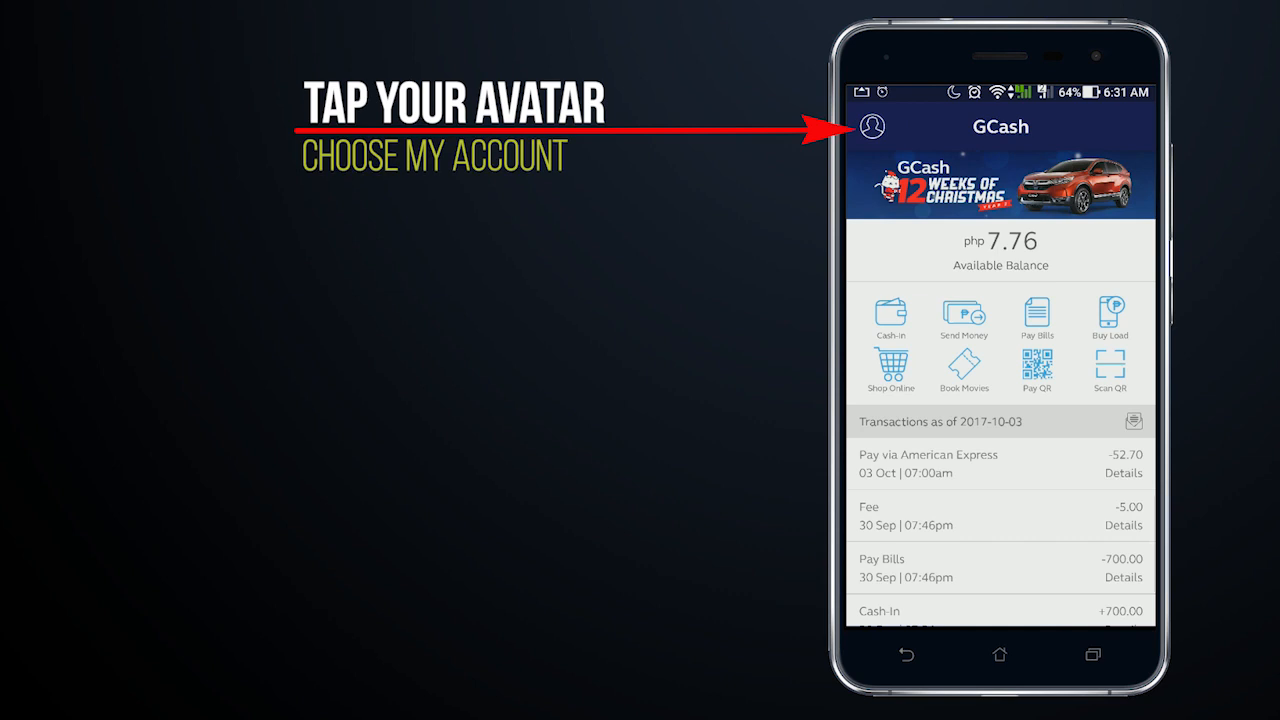
left_click(872, 126)
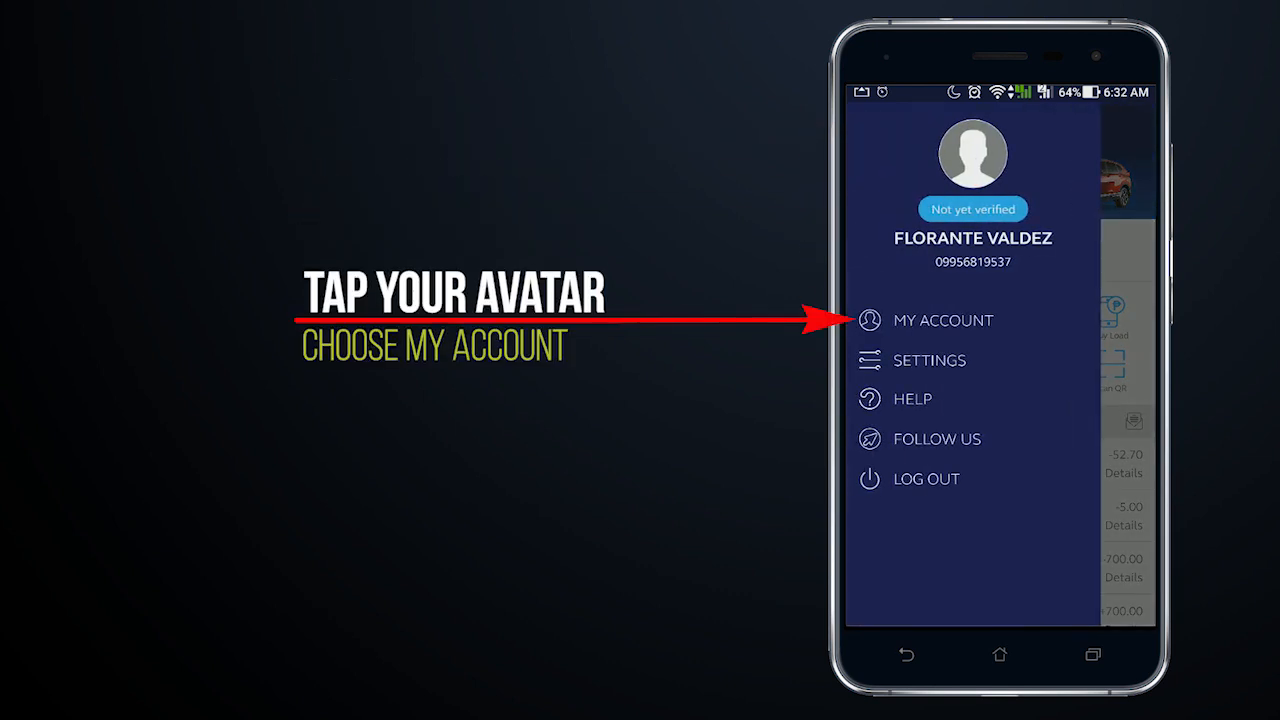
left_click(942, 320)
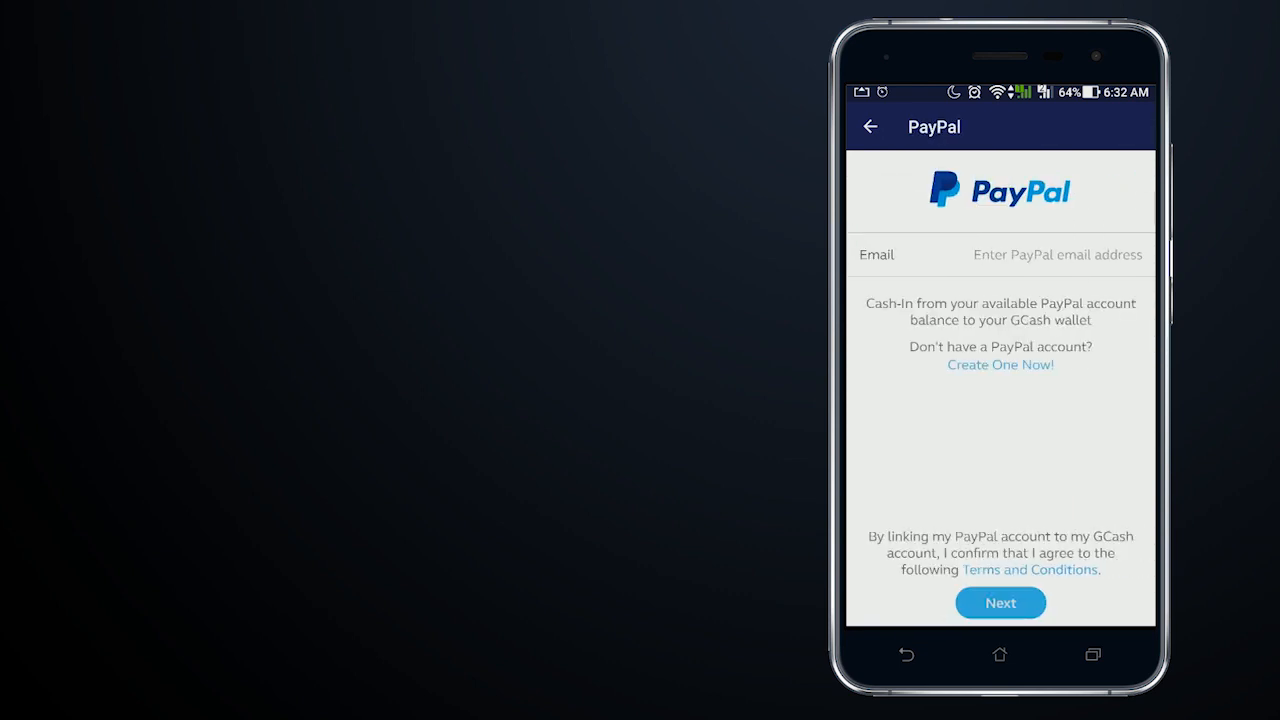
left_click(1057, 254)
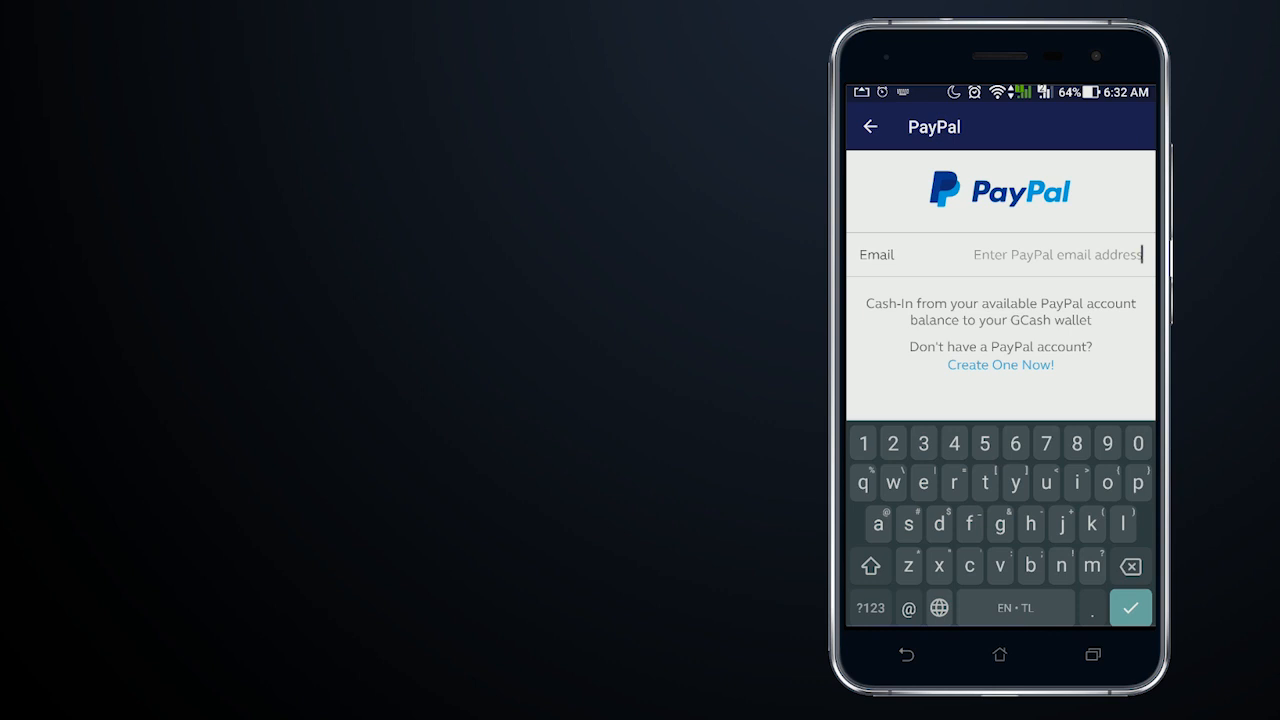
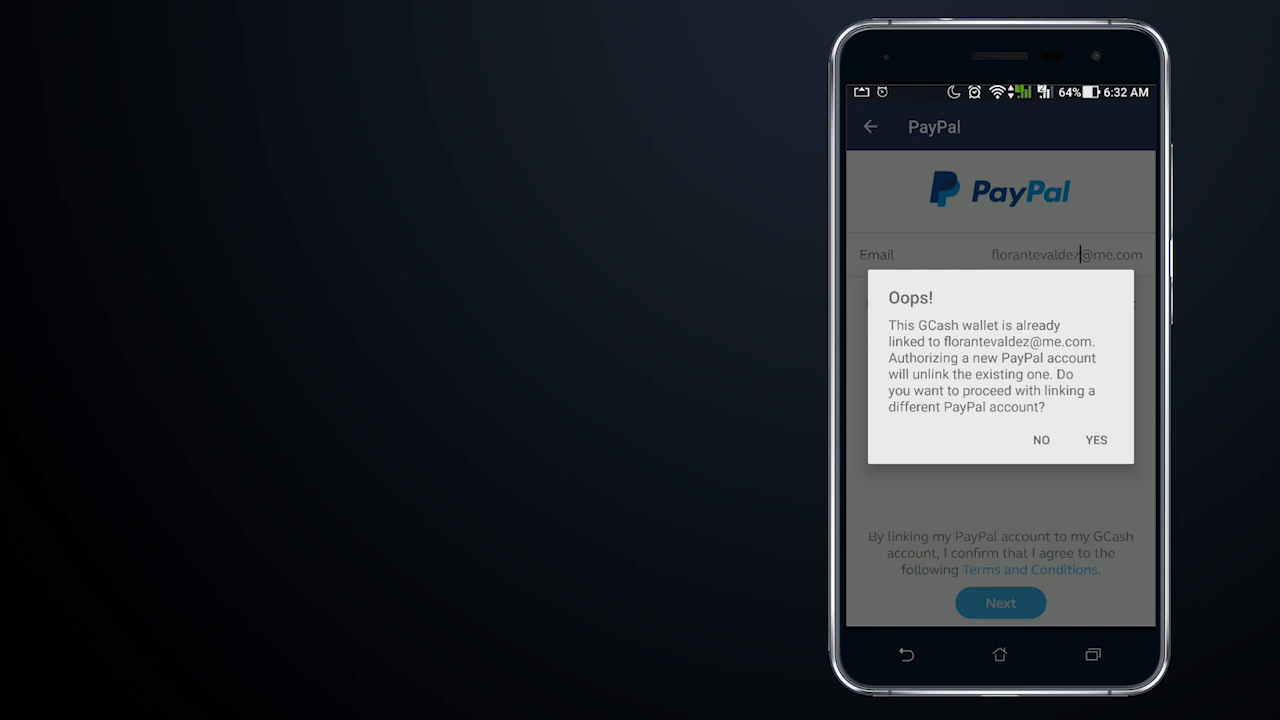
left_click(1095, 439)
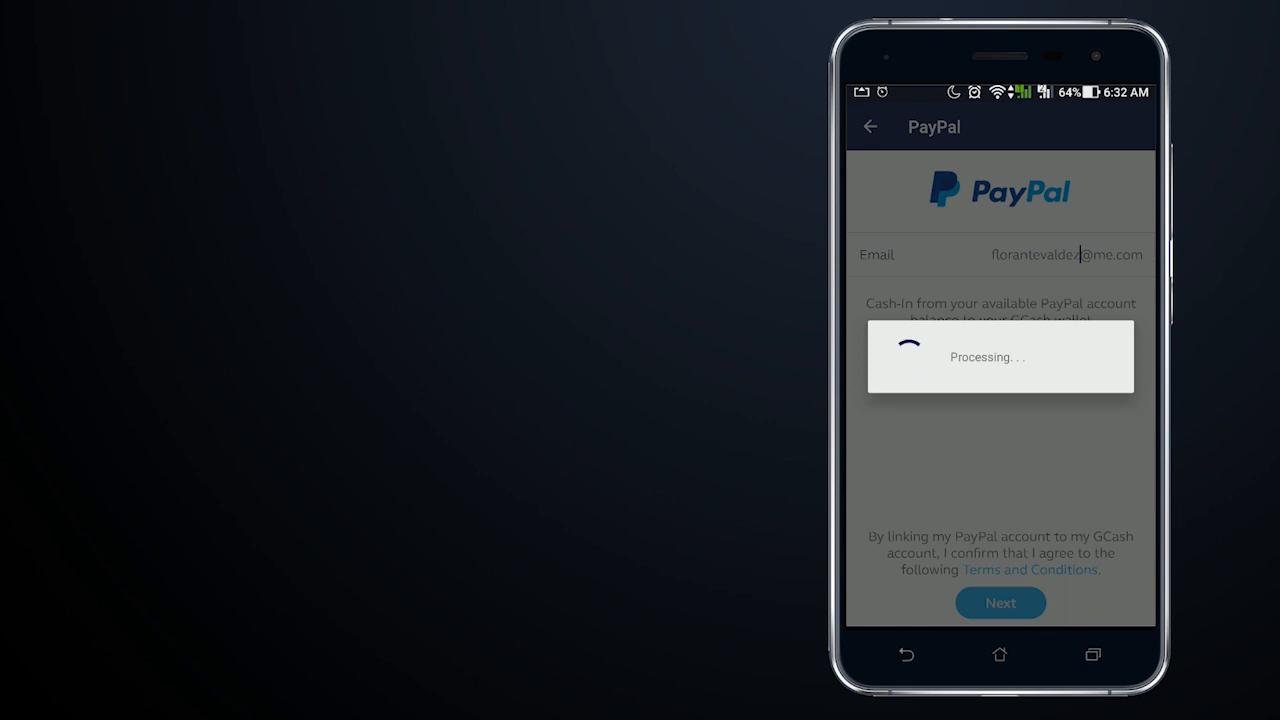
- Authorize GCash to access the PayPal account with its email and password
left_click(1000, 602)
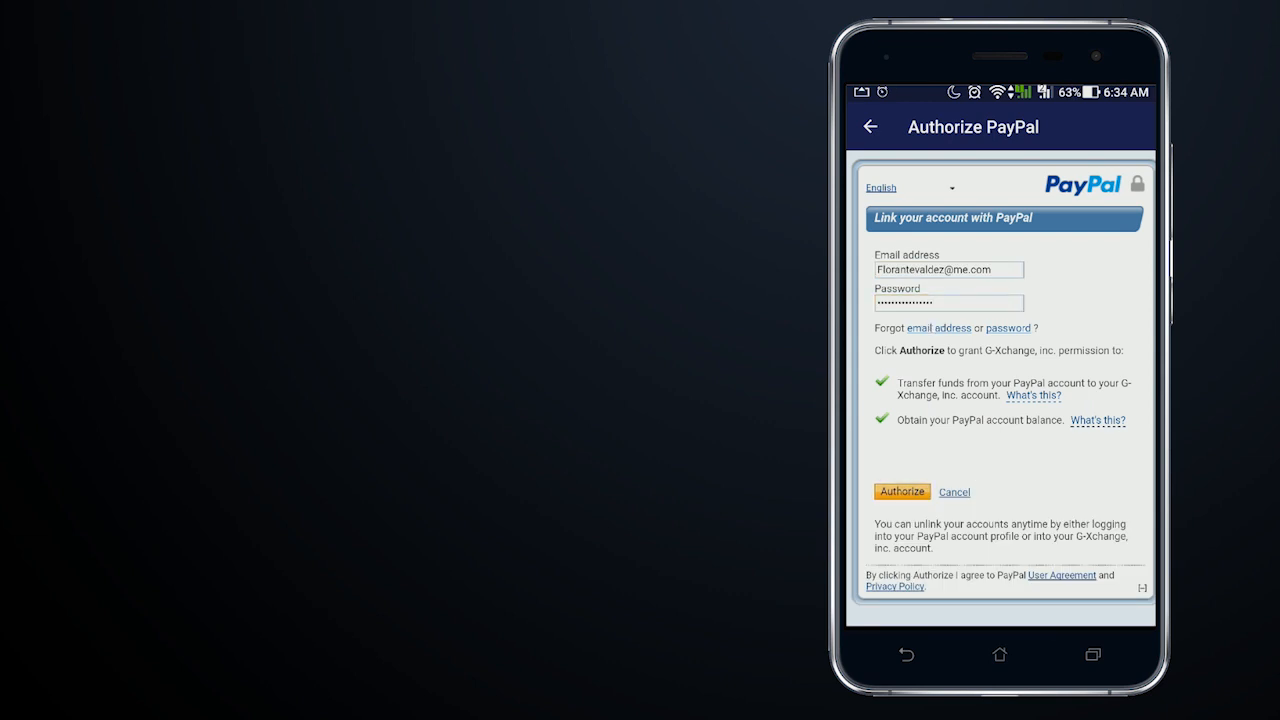
left_click(901, 491)
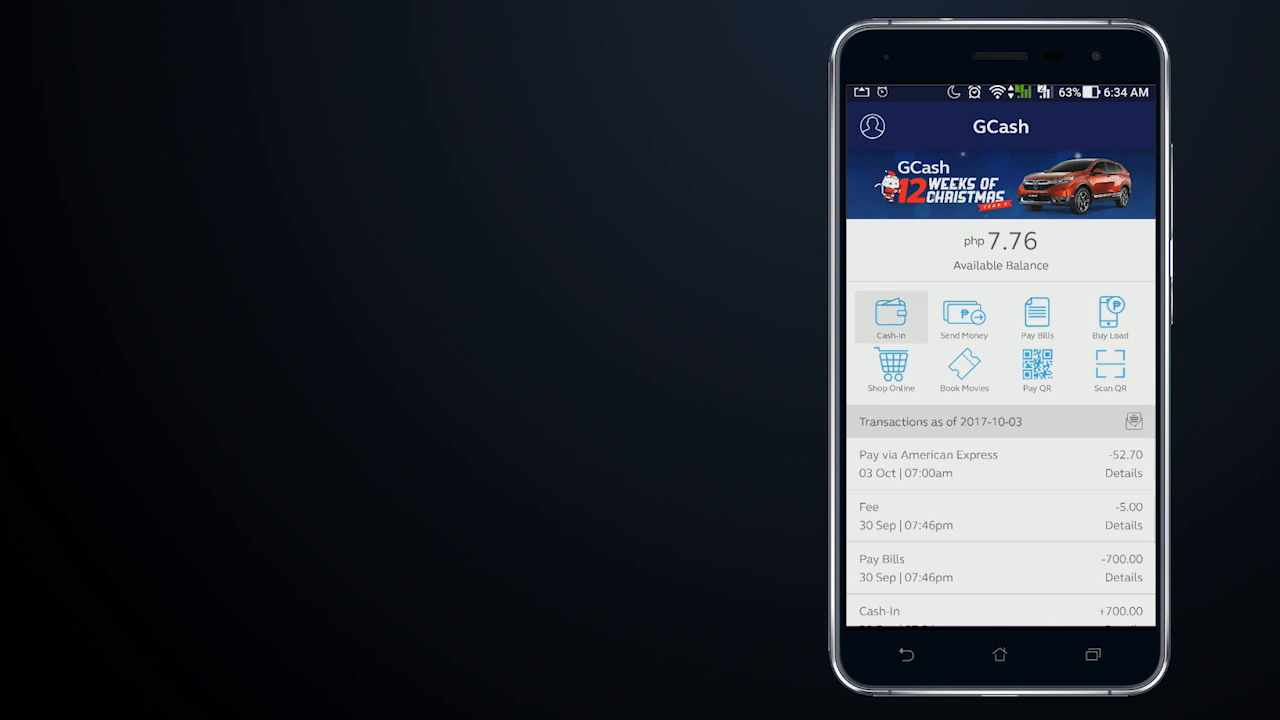
- Cash in usd 370.00 via PayPal to GCash from the usd balance and confirm the transfer
left_click(890, 317)
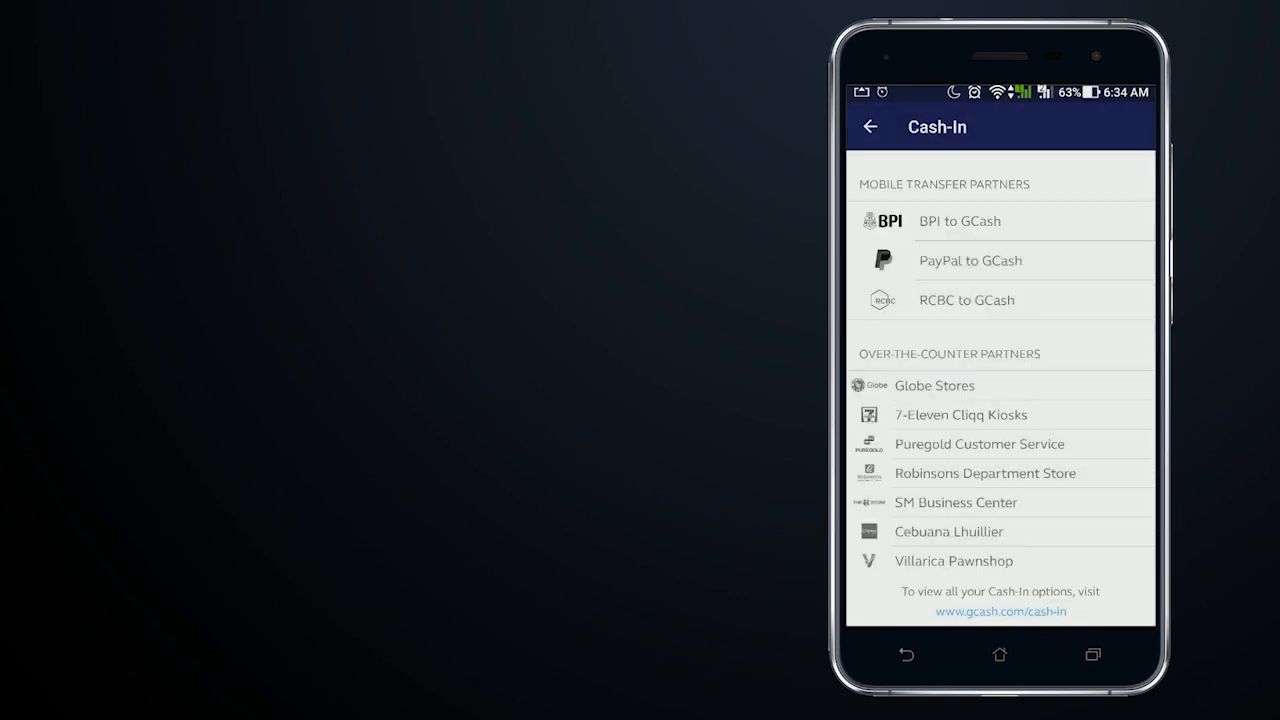
left_click(970, 260)
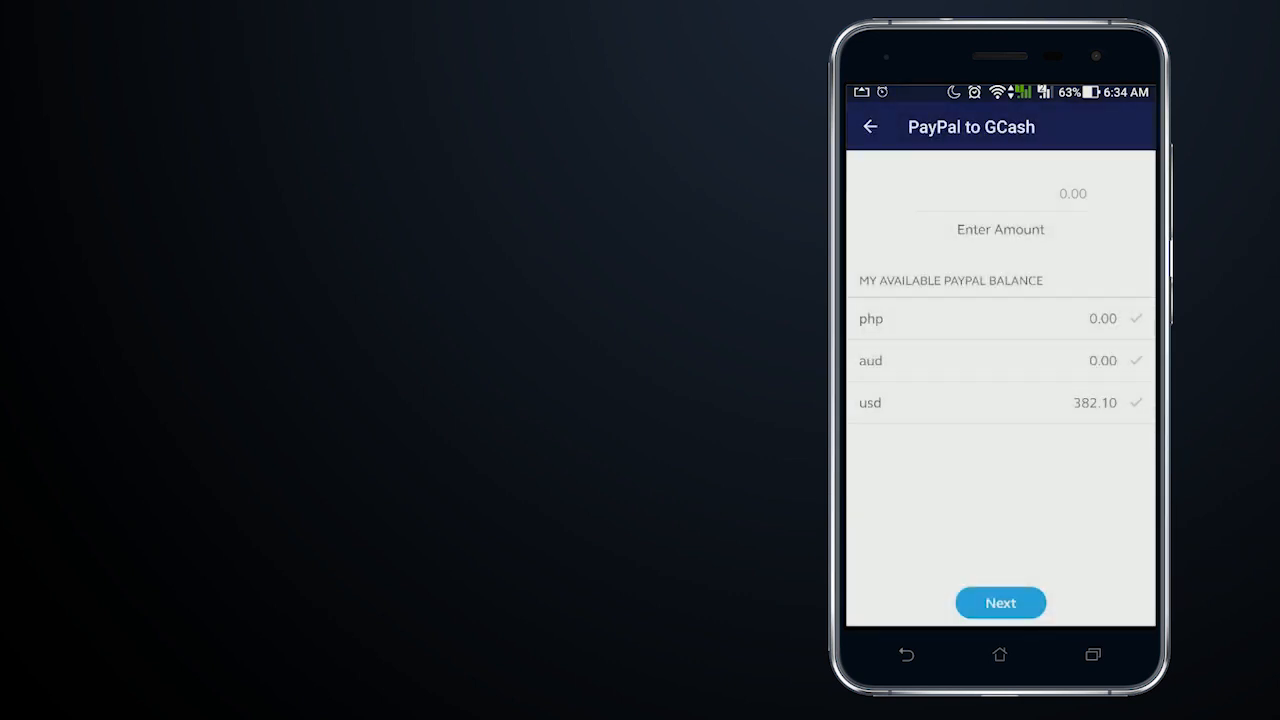
left_click(1000, 402)
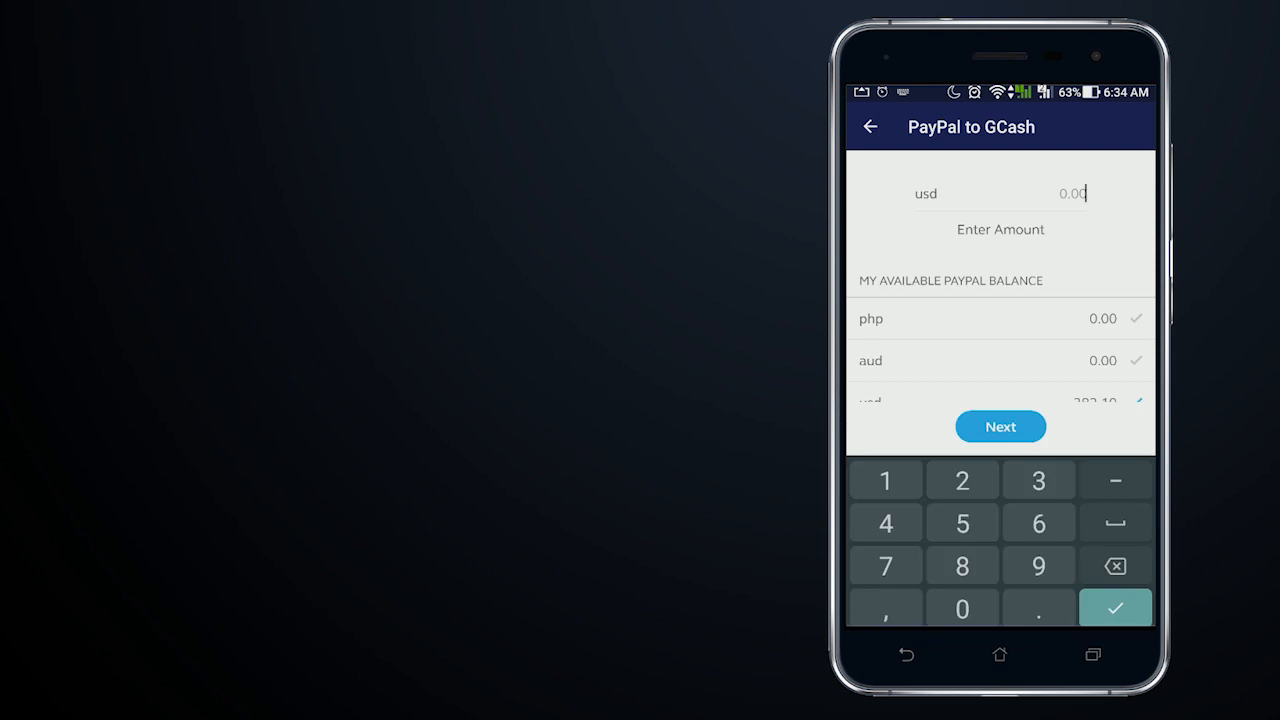
left_click(1038, 480)
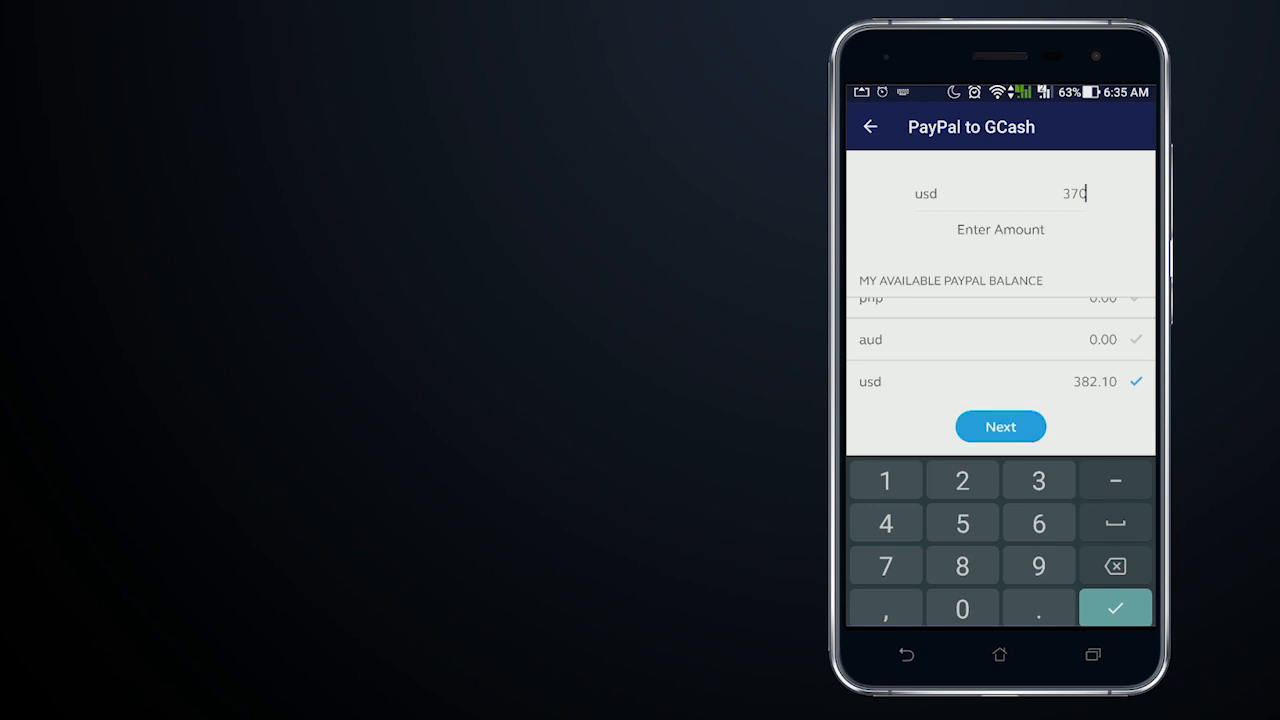
left_click(1000, 426)
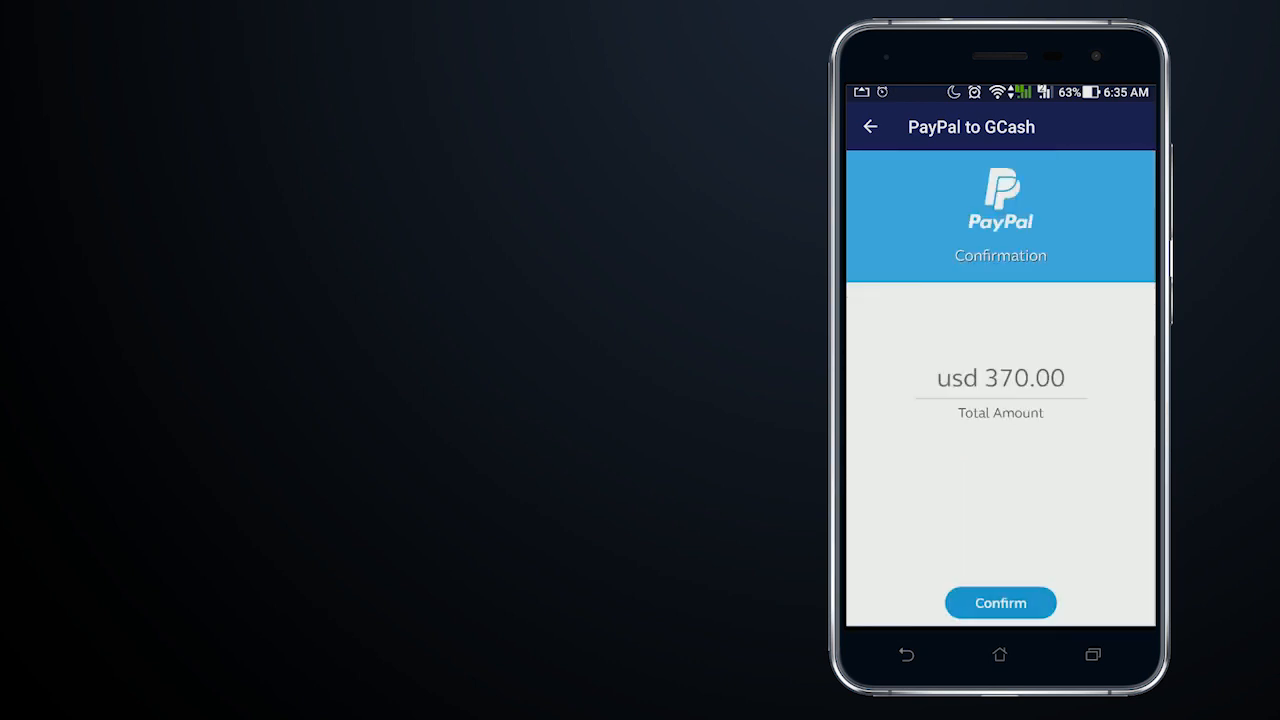
left_click(1000, 602)
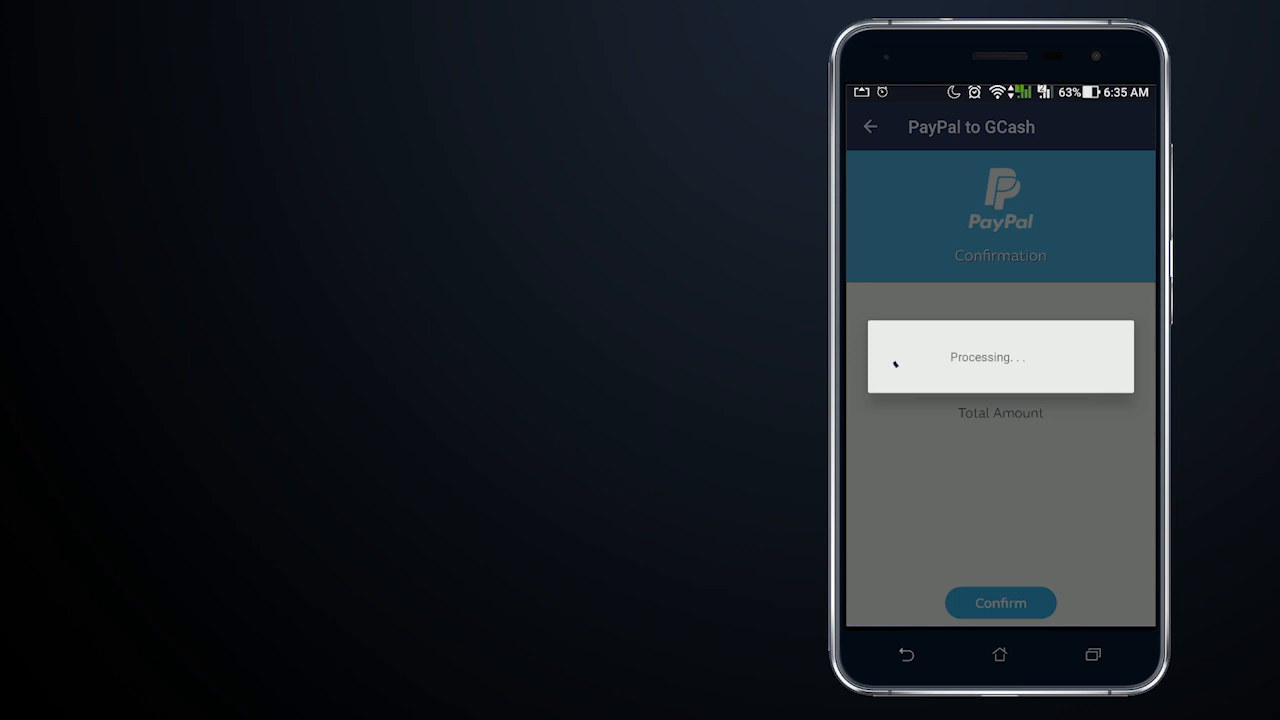